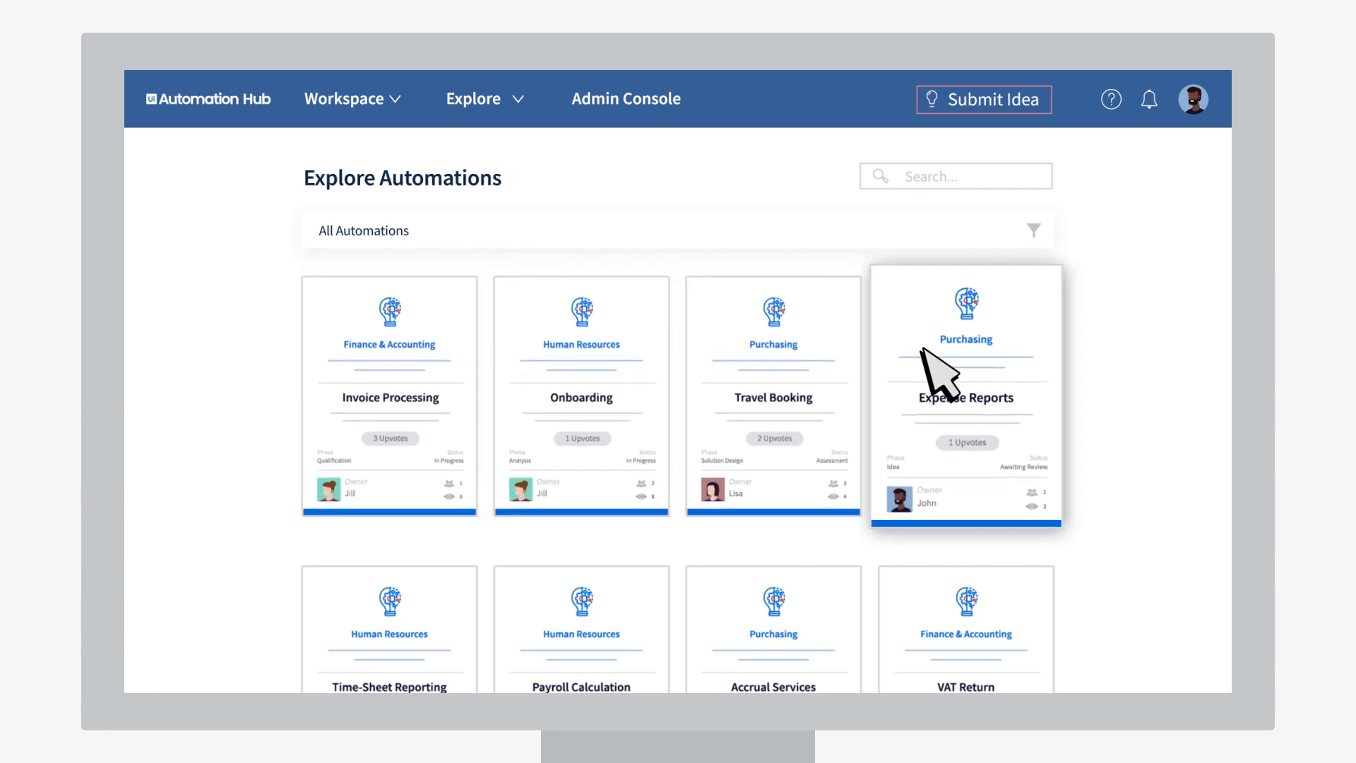
# Step: Open the Invoice Processing idea card, then upvote and follow it
pyautogui.scroll(-3)
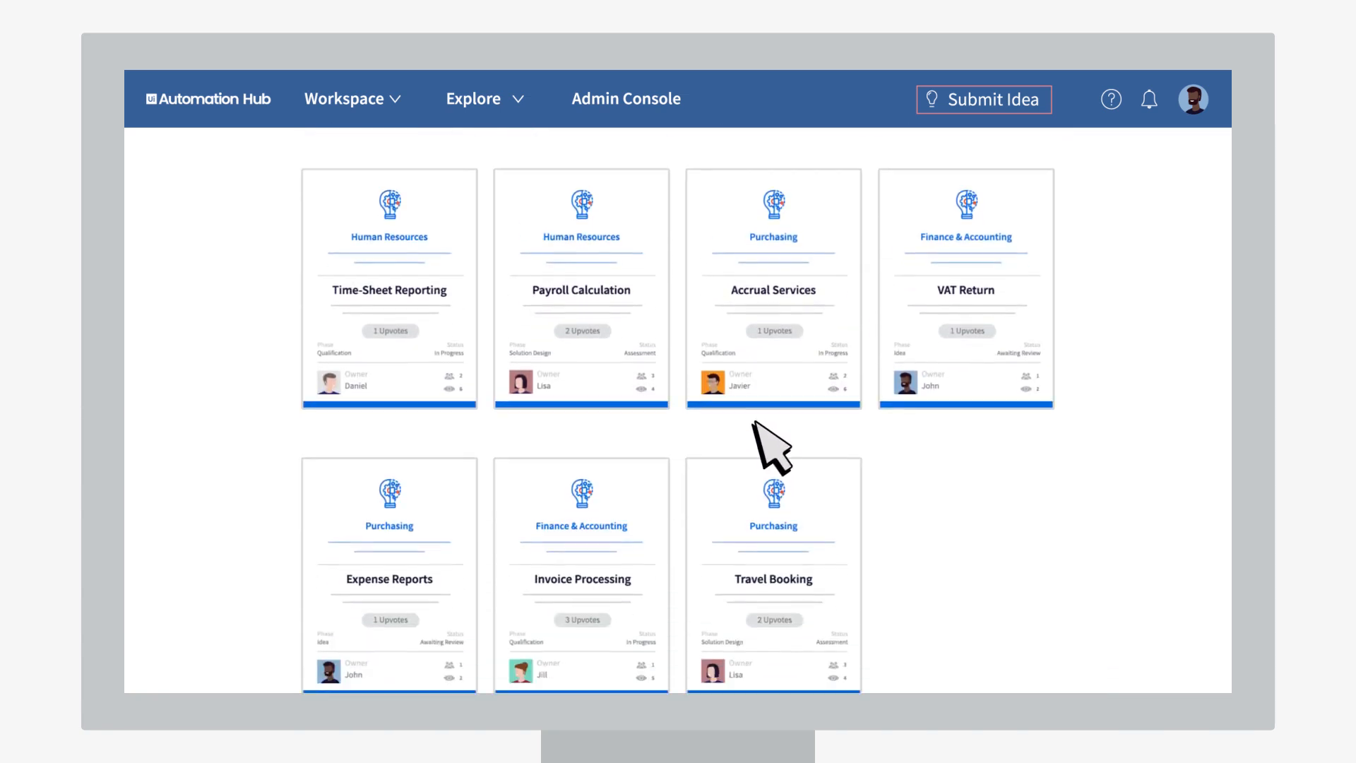
pyautogui.scroll(-3)
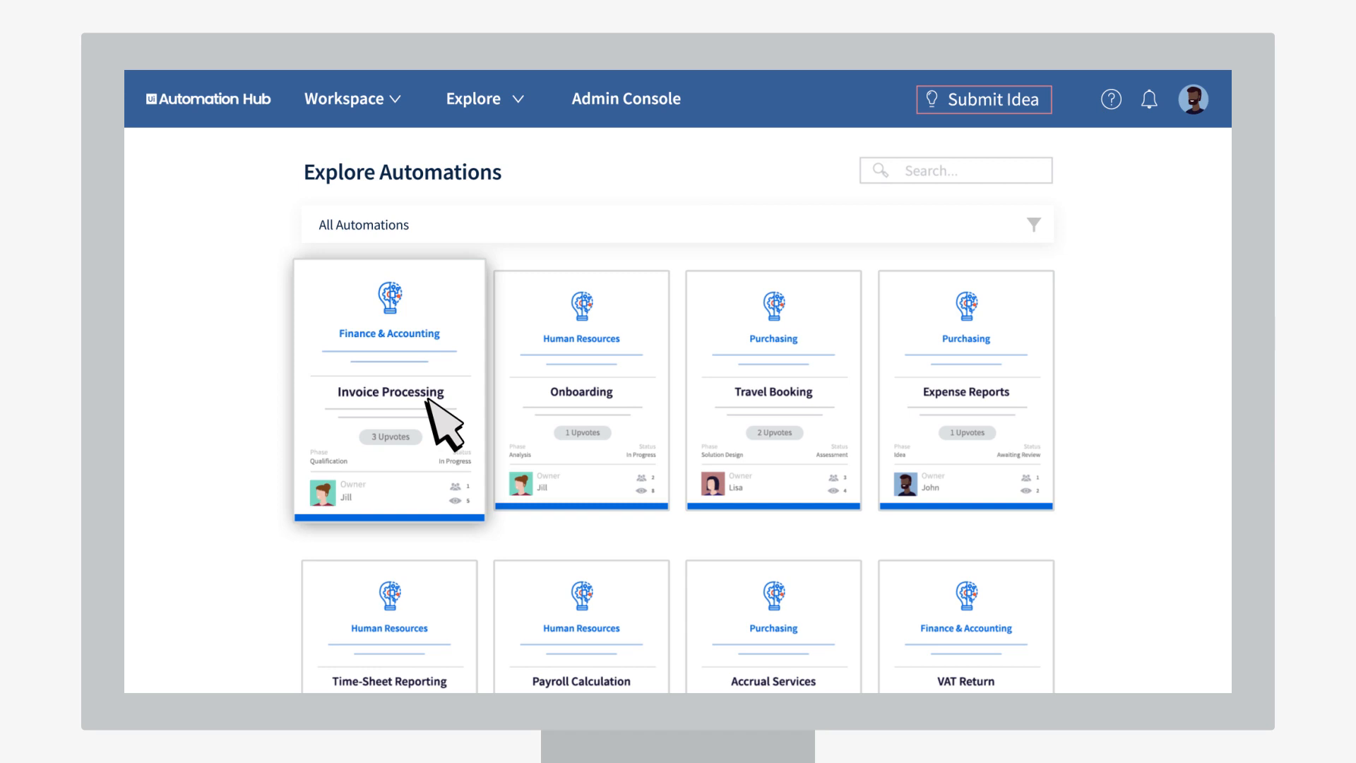
pyautogui.click(389, 392)
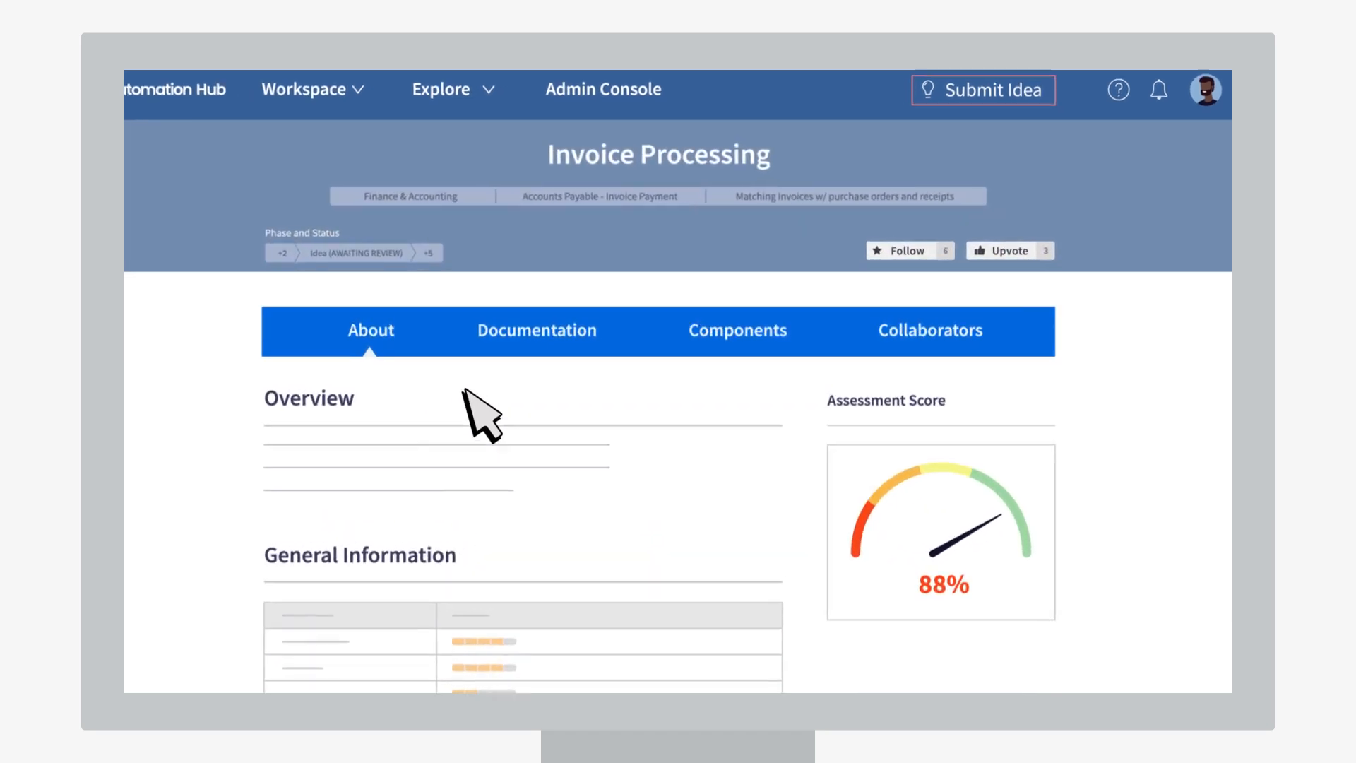
pyautogui.click(1009, 251)
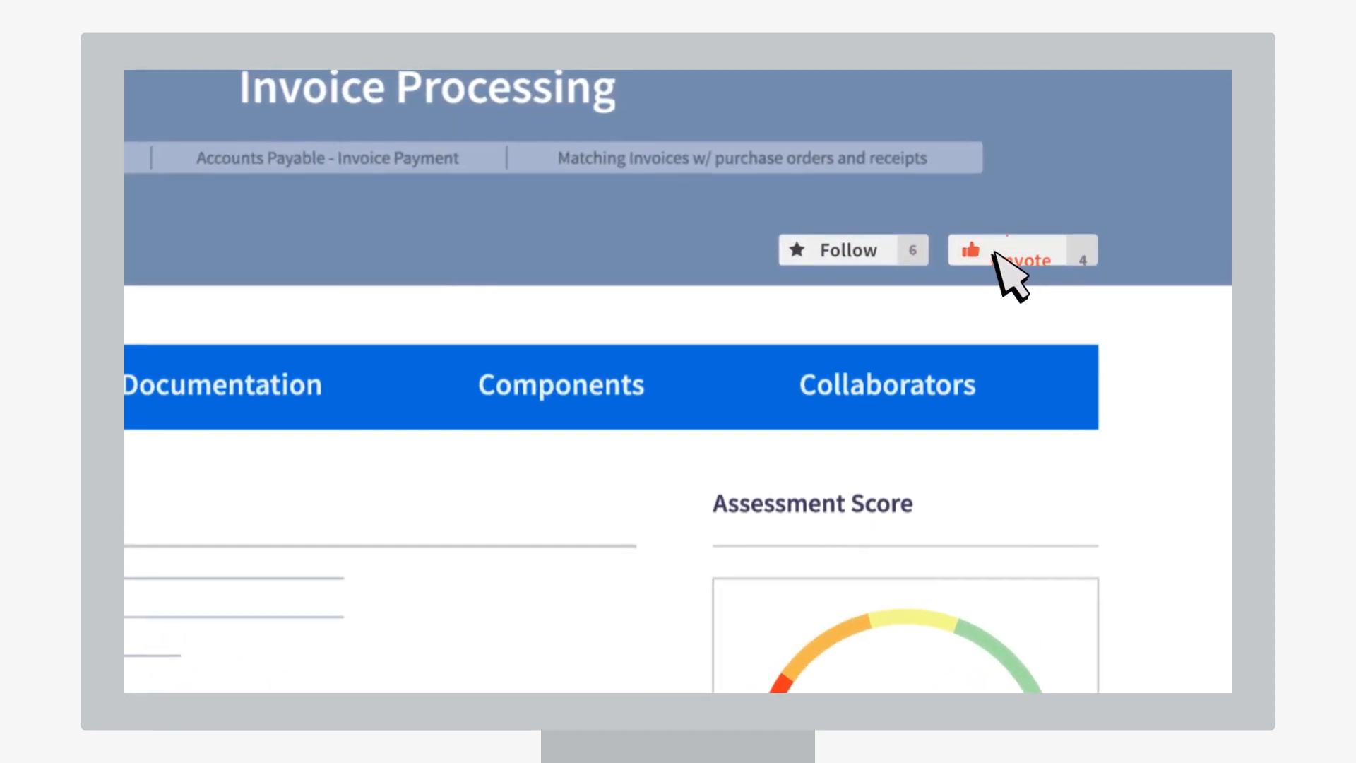
pyautogui.click(1021, 250)
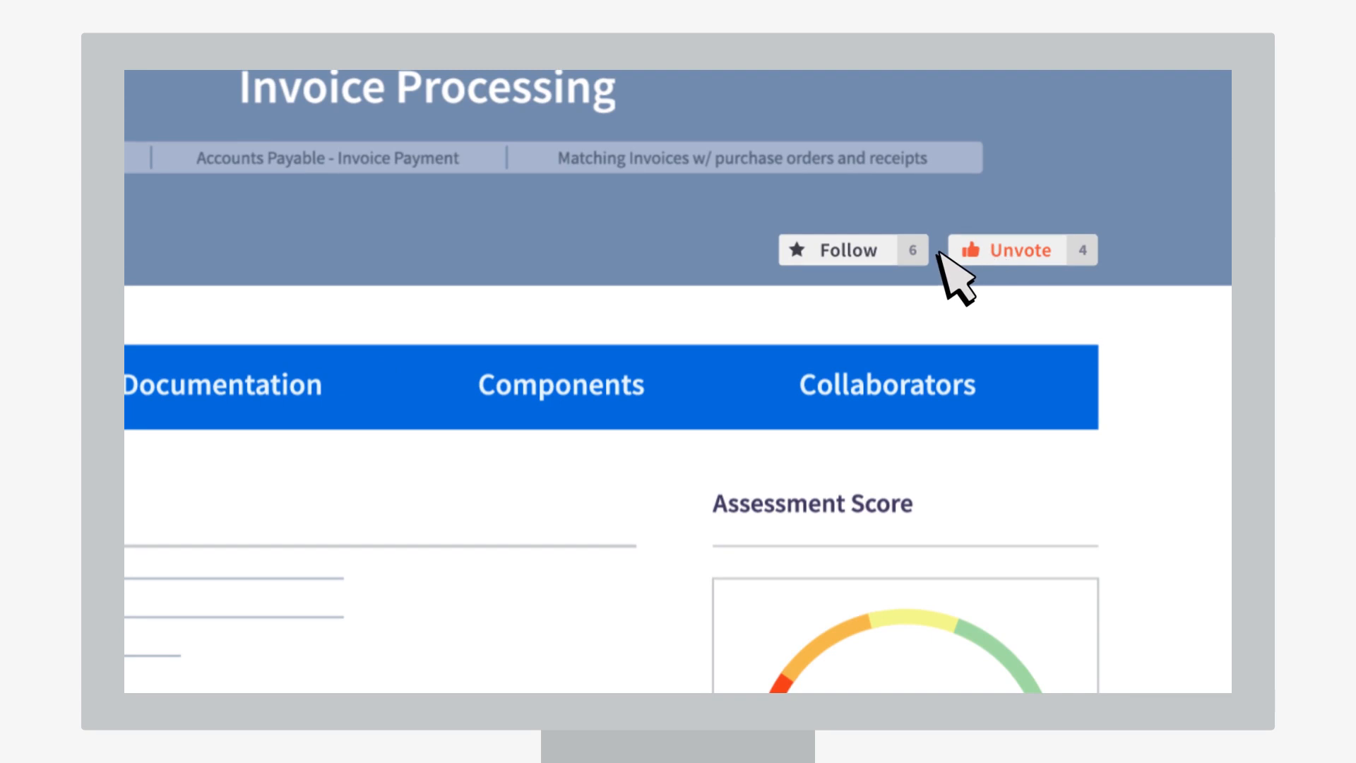
pyautogui.click(850, 249)
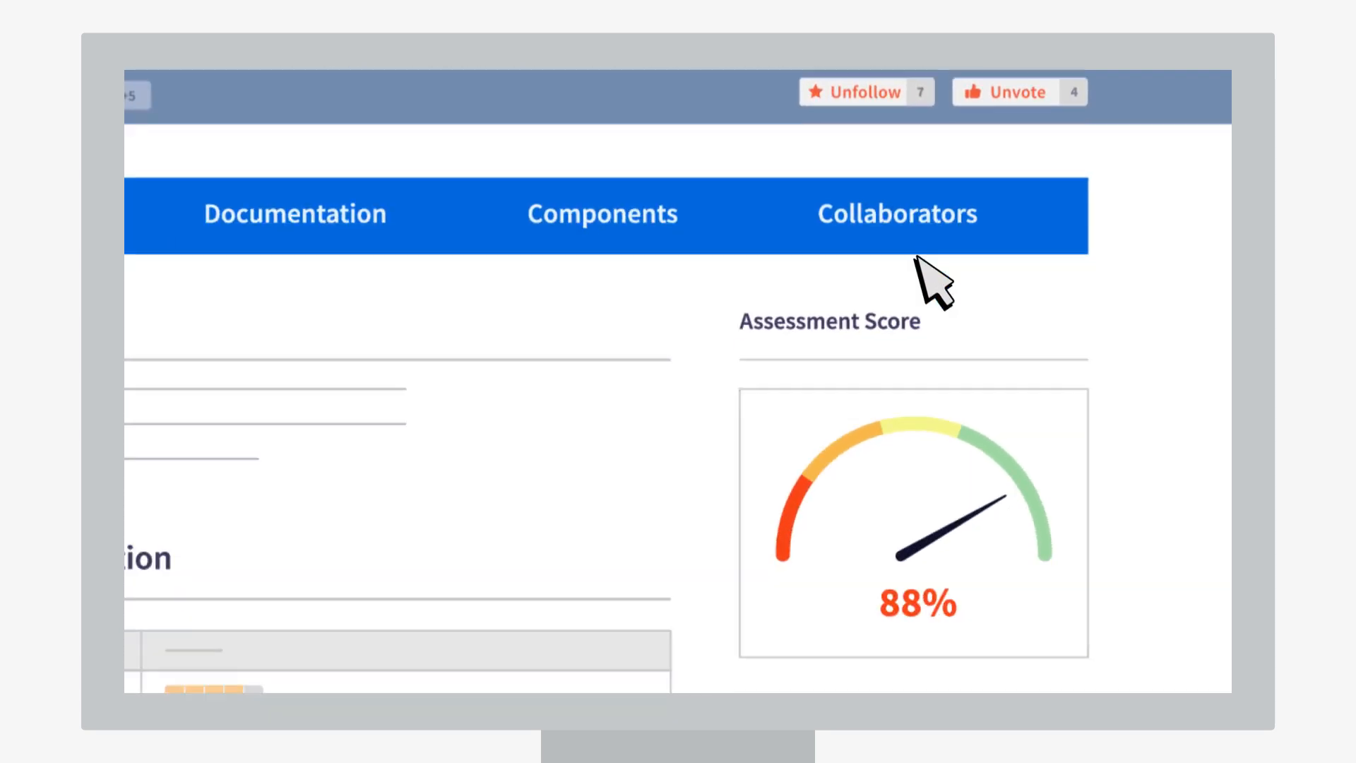
pyautogui.scroll(-3)
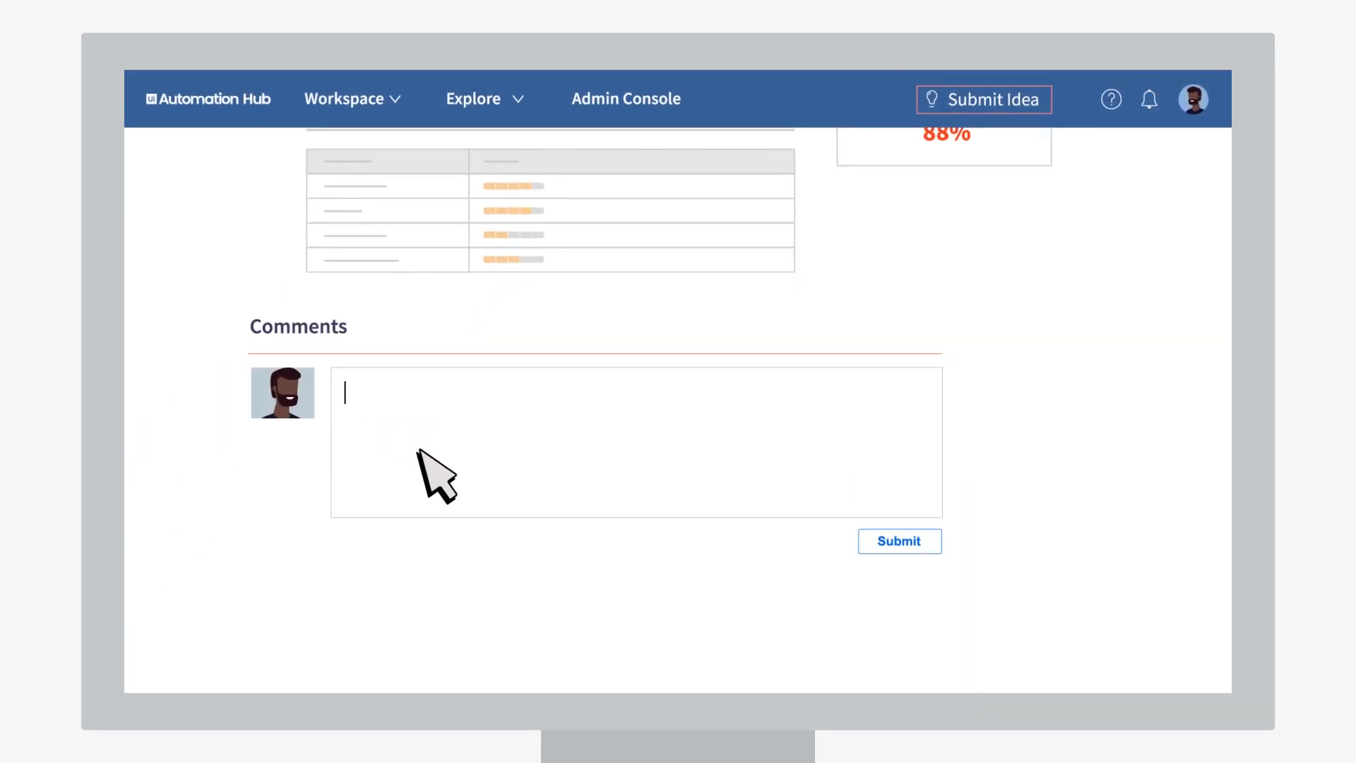
pyautogui.write('@Jill I can help you with so')
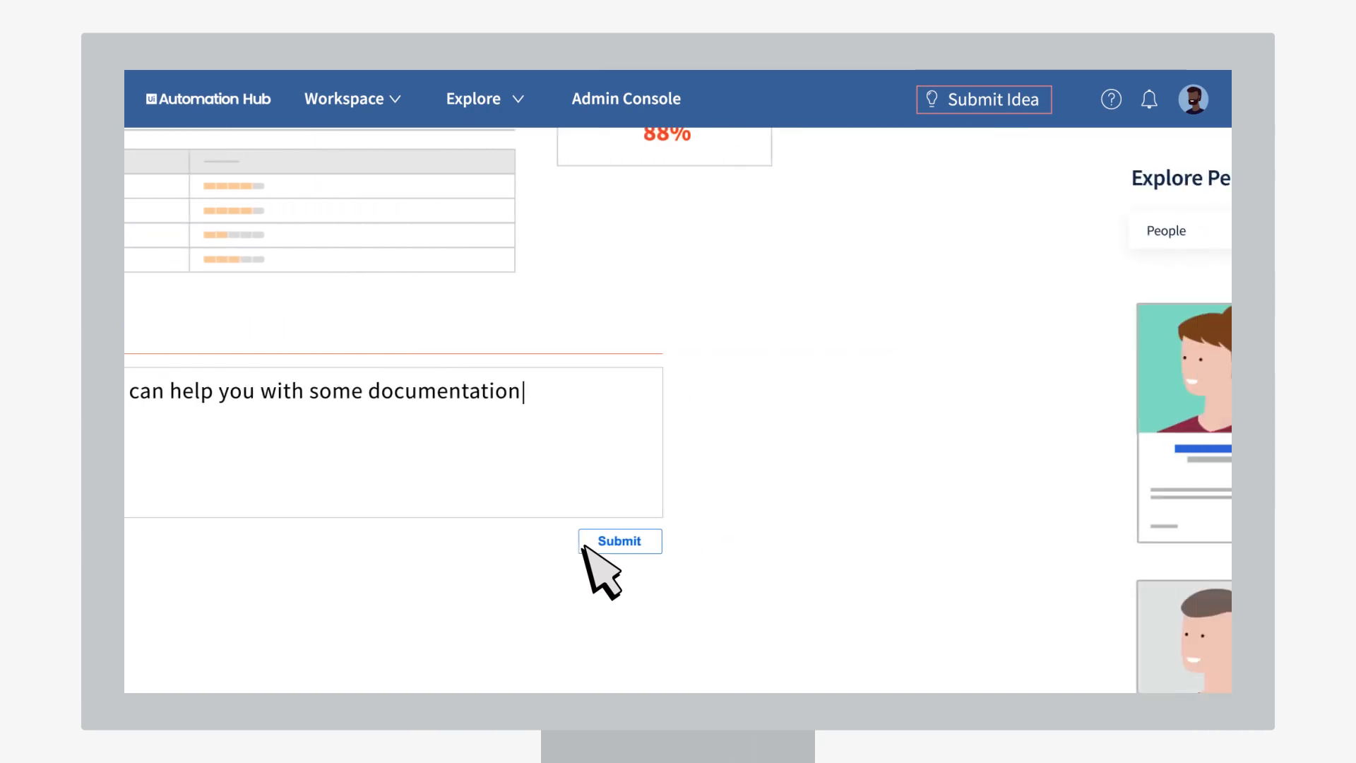
pyautogui.click(619, 540)
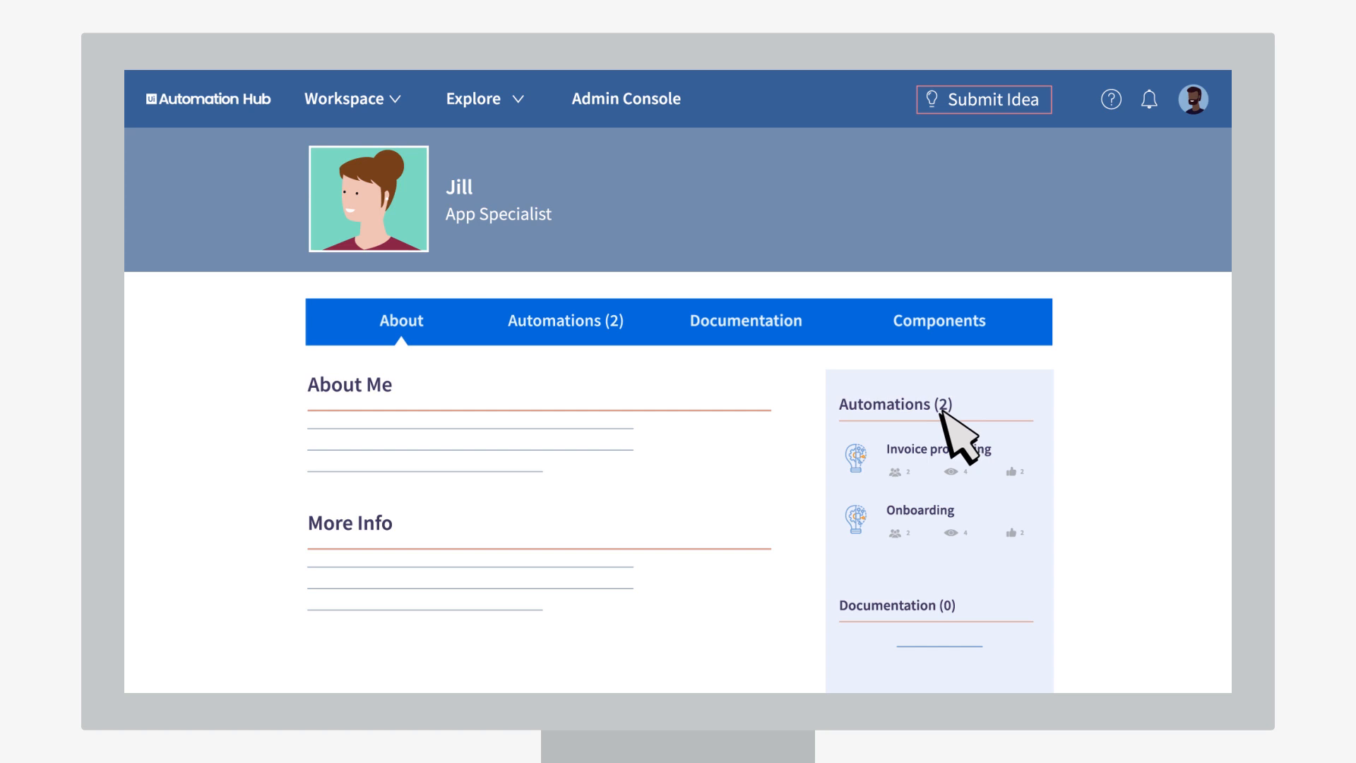
# Step: Show the two automations listed on the owner's profile
pyautogui.click(565, 320)
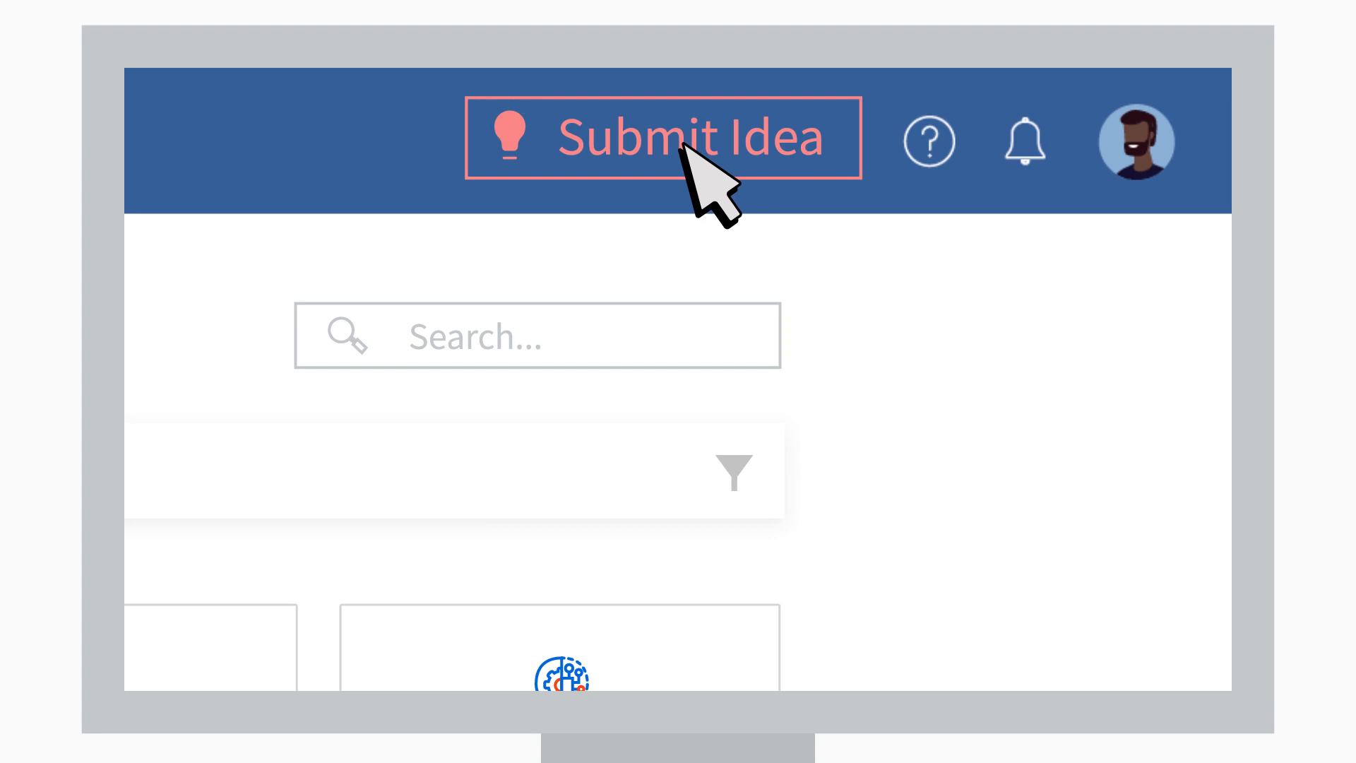
# Step: Start a new idea via Submit Idea and 'Have an idea for automation?'
pyautogui.click(683, 139)
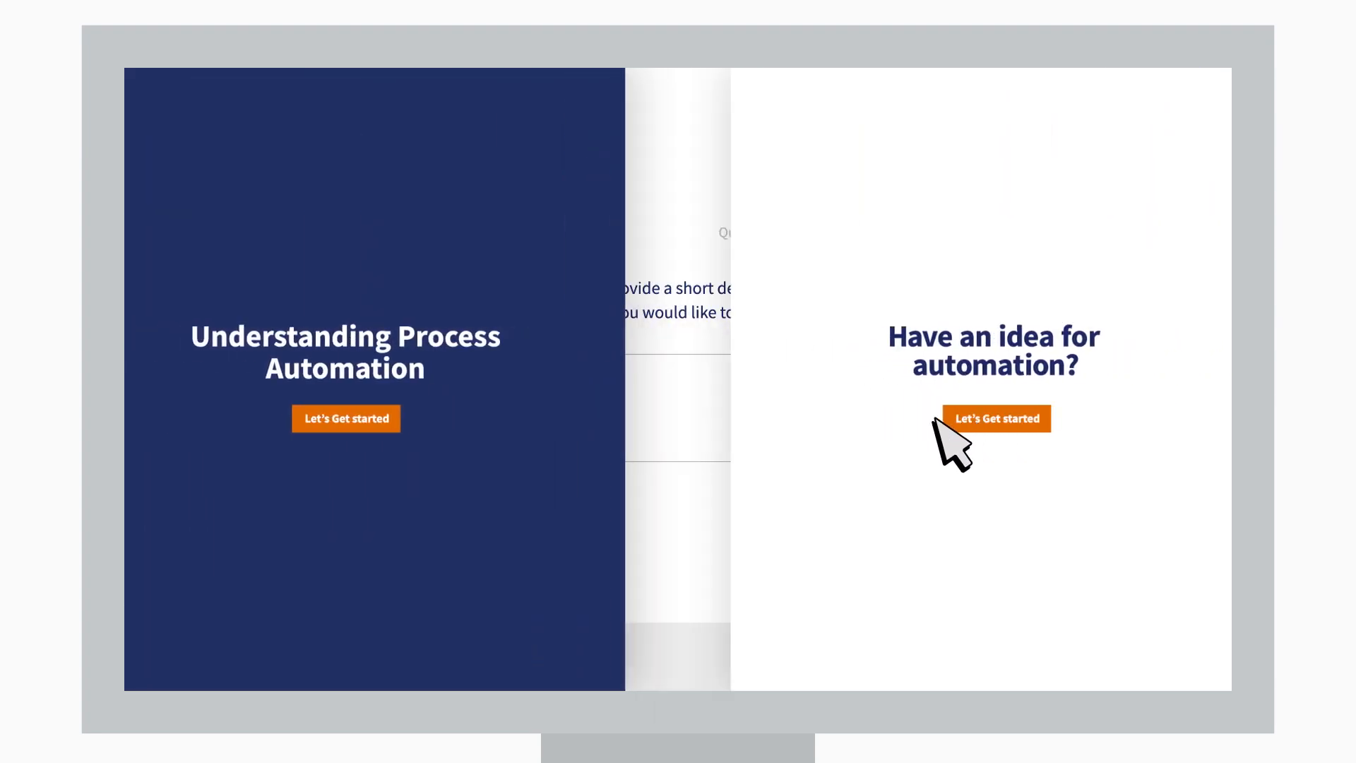
pyautogui.click(995, 419)
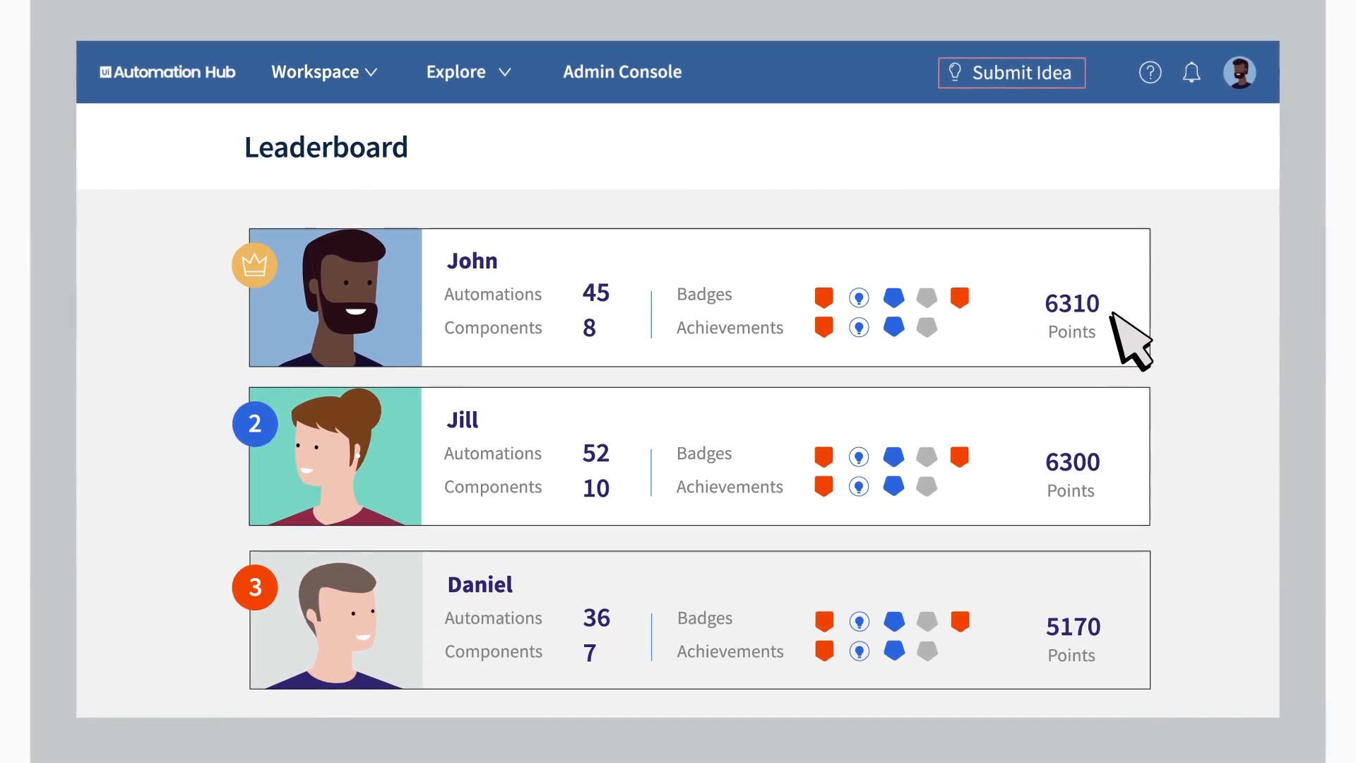
# Step: Go to My Ideas from the Workspace menu
pyautogui.click(317, 73)
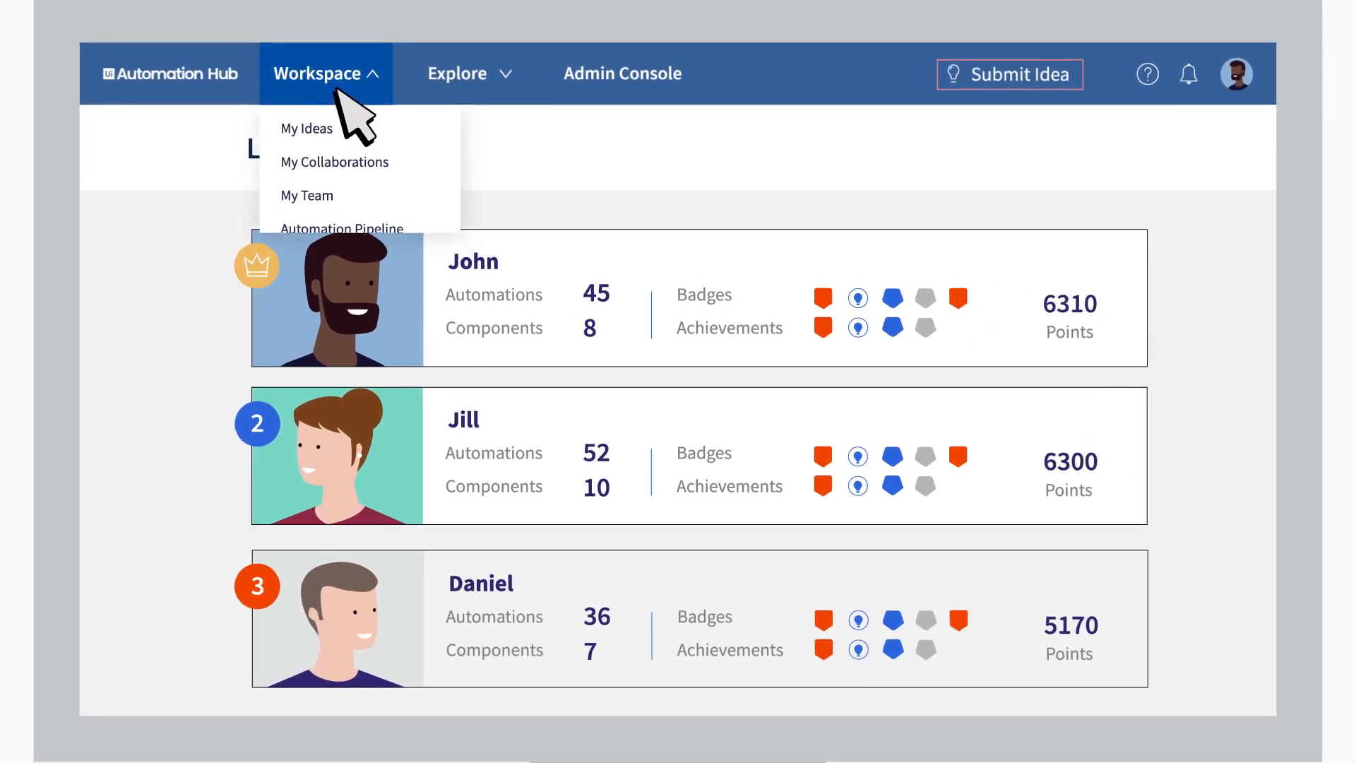
pyautogui.click(306, 128)
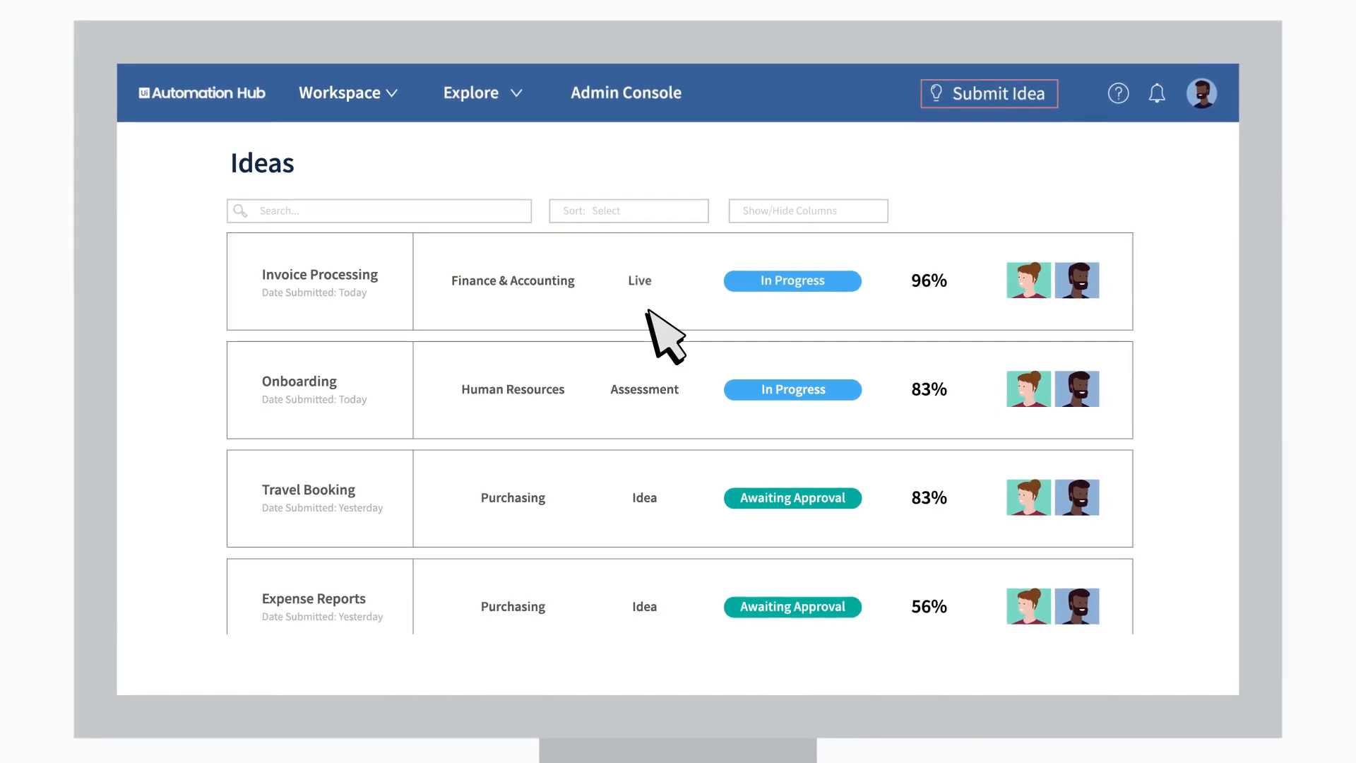
# Step: Add Tony as a Business Analyst collaborator on Invoice Processing
pyautogui.click(320, 281)
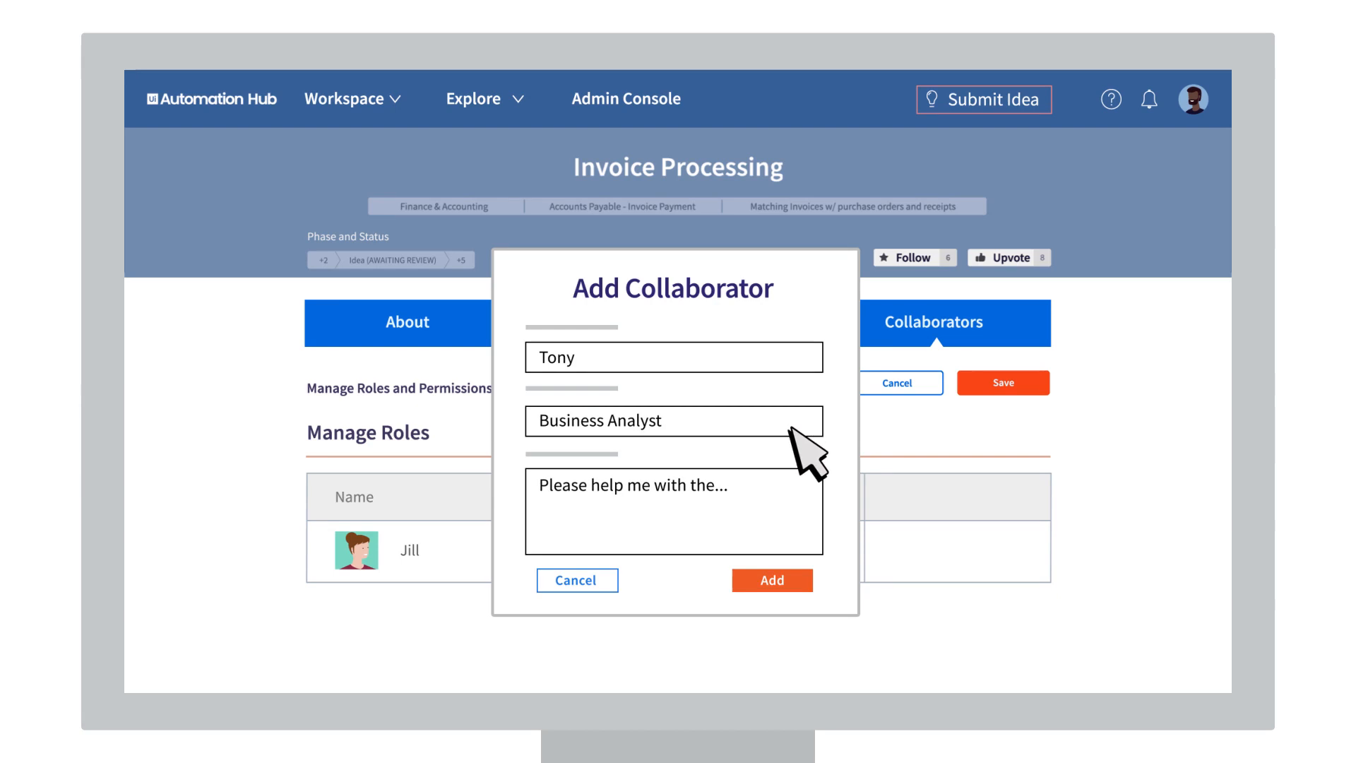
pyautogui.click(770, 581)
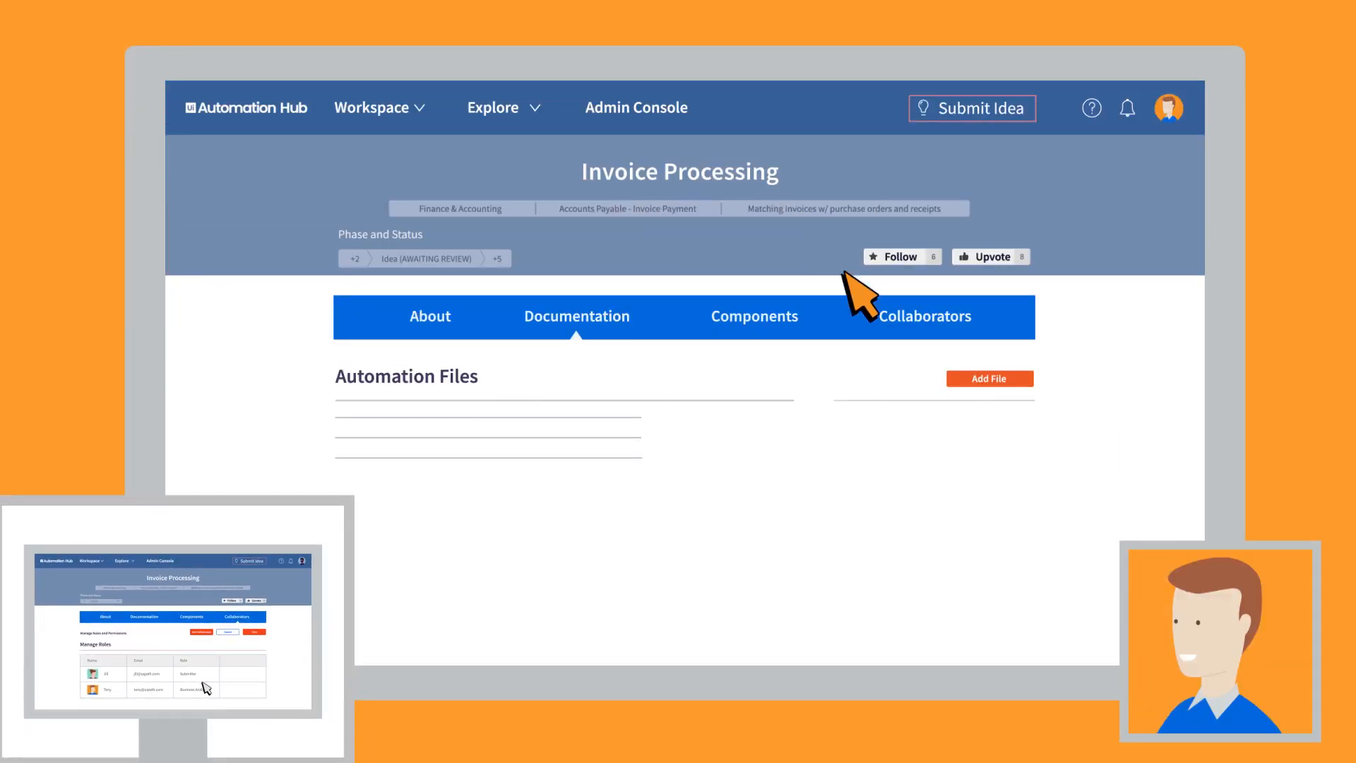
# Step: Begin a new automation file named 'Process Definition'
pyautogui.click(989, 378)
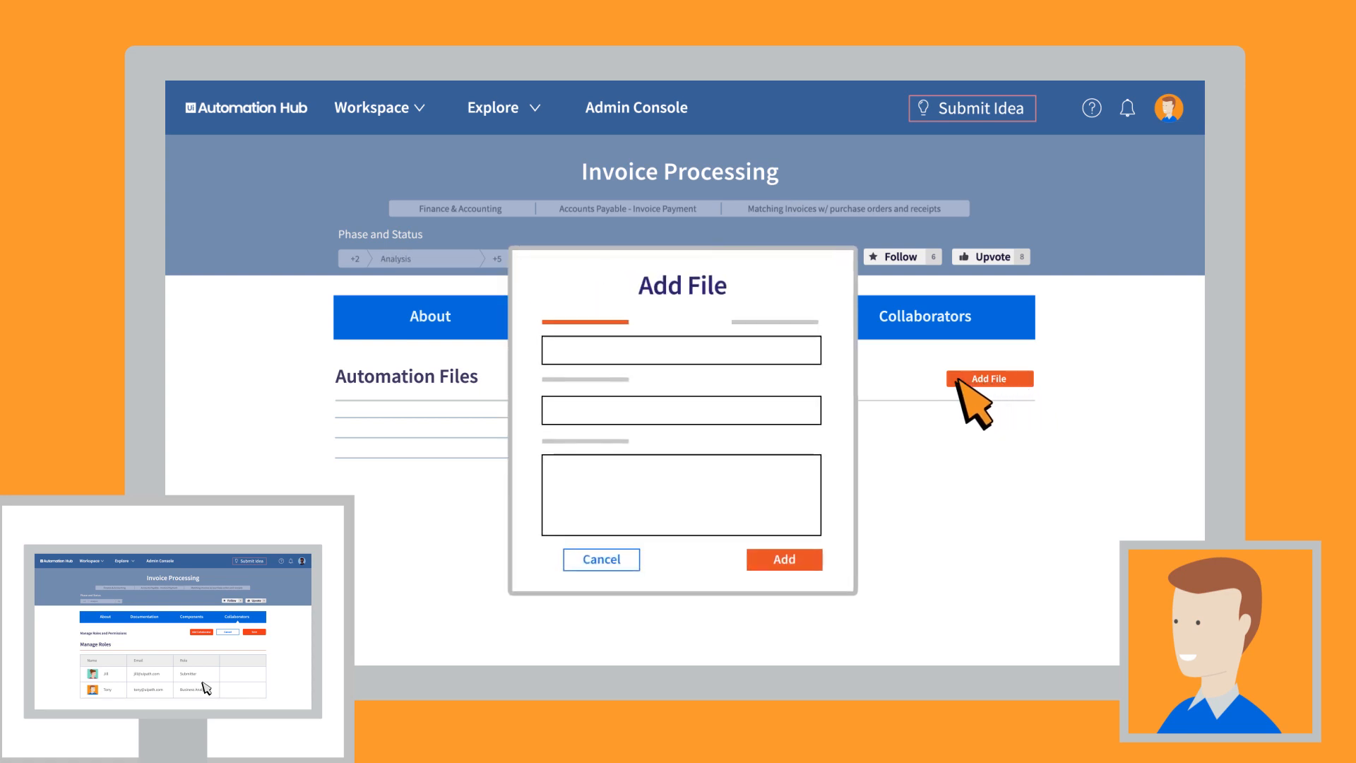
pyautogui.write('Process Definition')
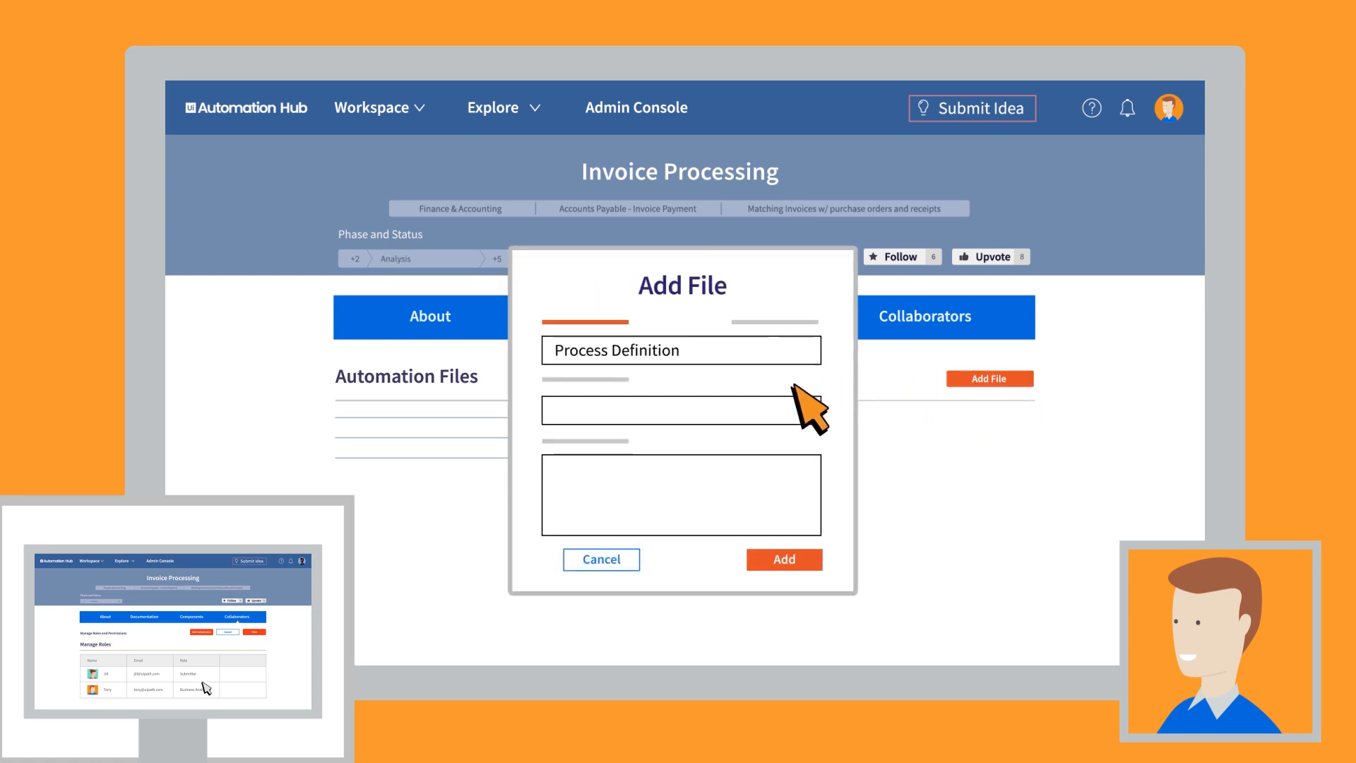